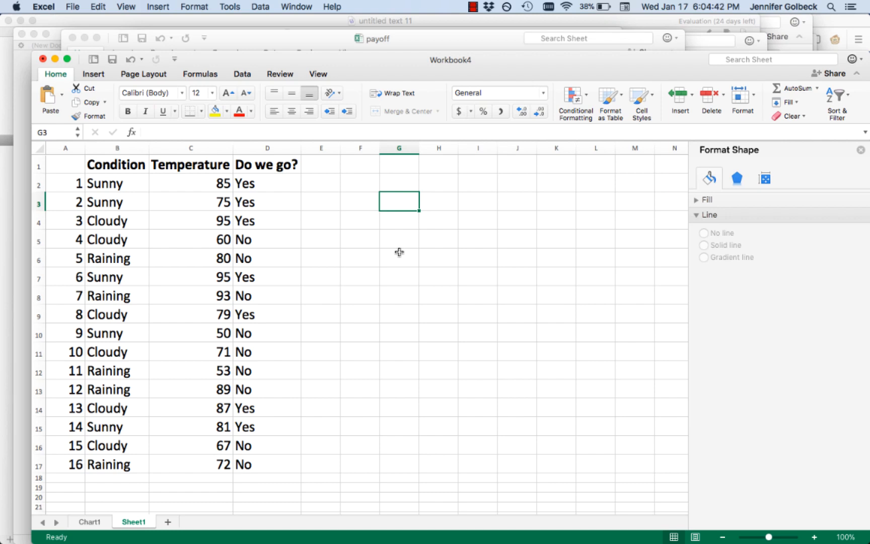
{"action": "mouse_move", "coordinate": [196, 258]}
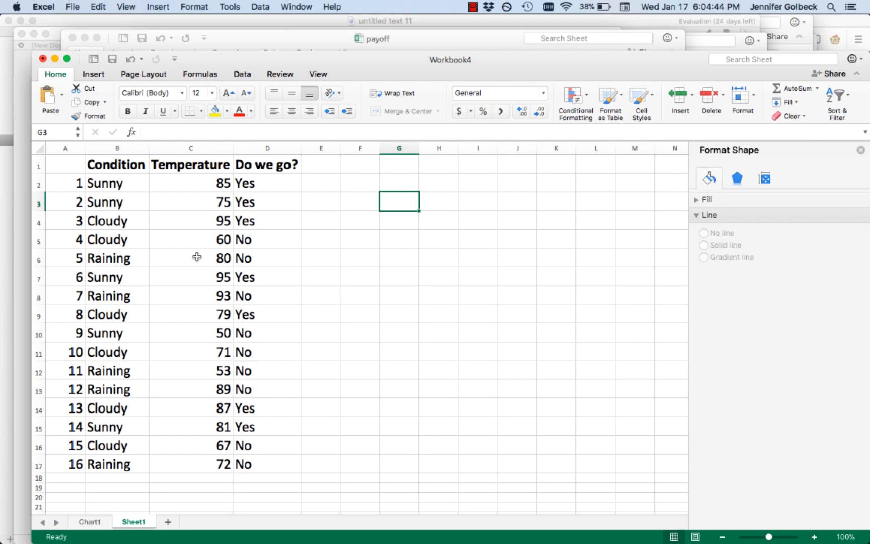
{"action": "mouse_move", "coordinate": [130, 201]}
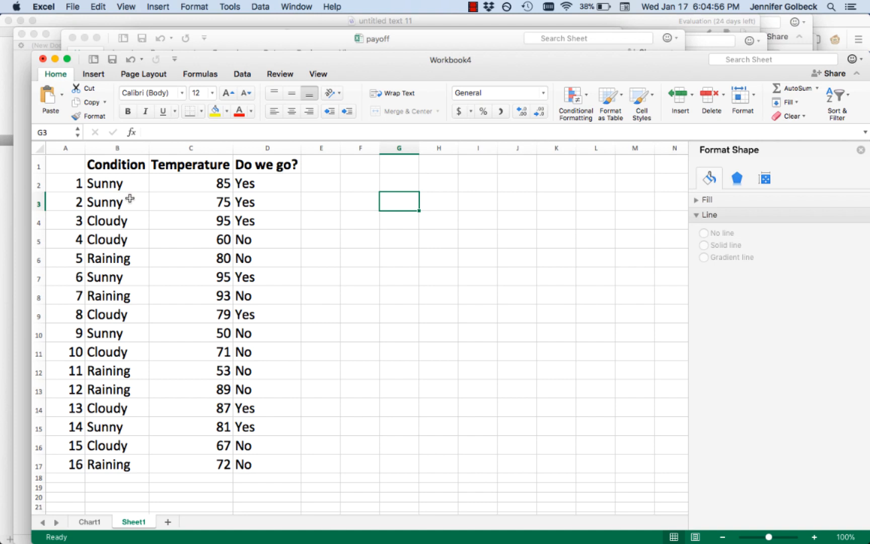
{"action": "mouse_move", "coordinate": [118, 184]}
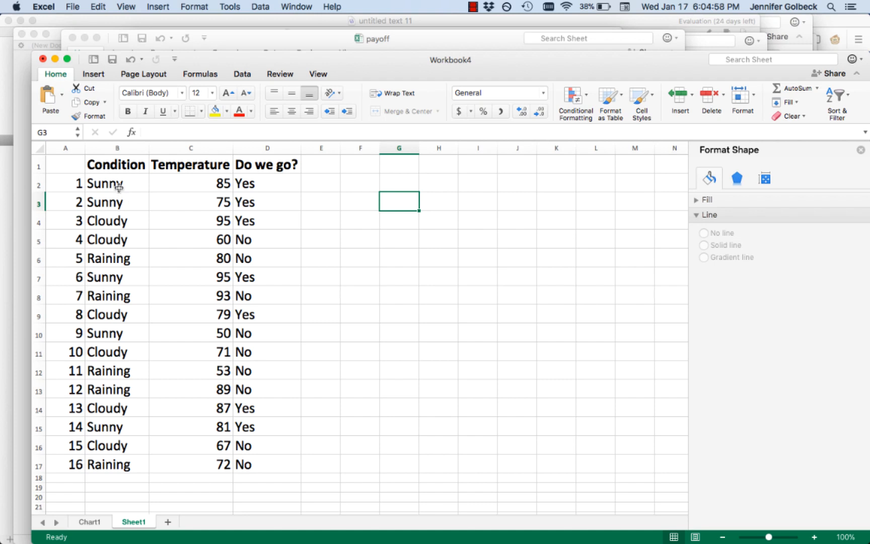
{"action": "mouse_move", "coordinate": [272, 355]}
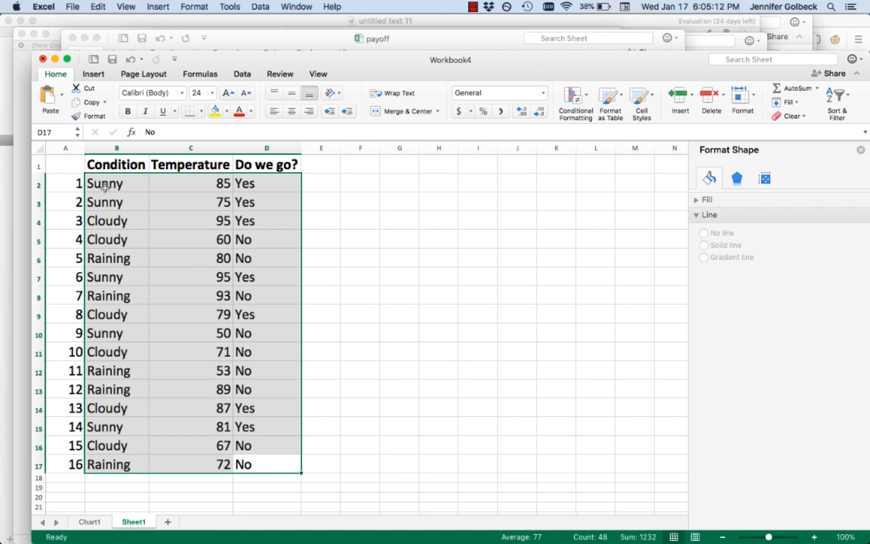
- Select the weather data in cells B2 to D17 in Excel
{"action": "left_click", "coordinate": [137, 273]}
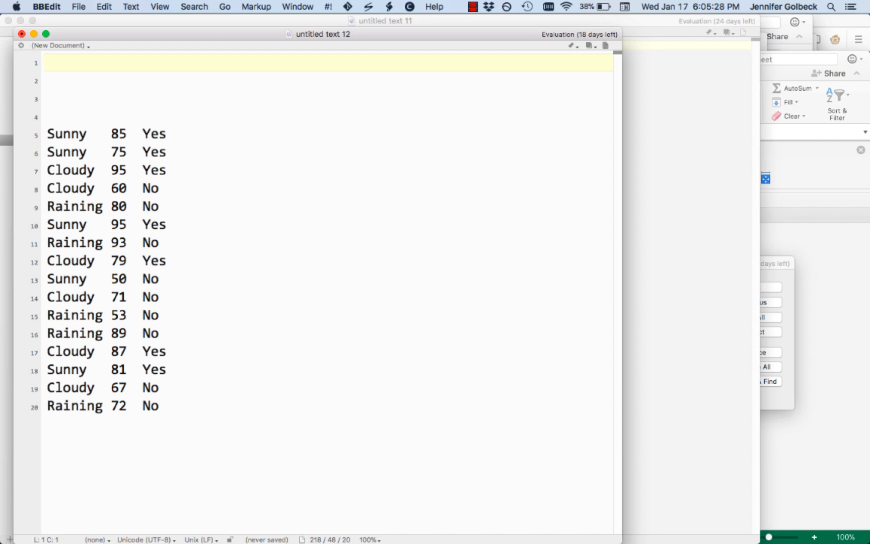
{"action": "type", "text": "@"}
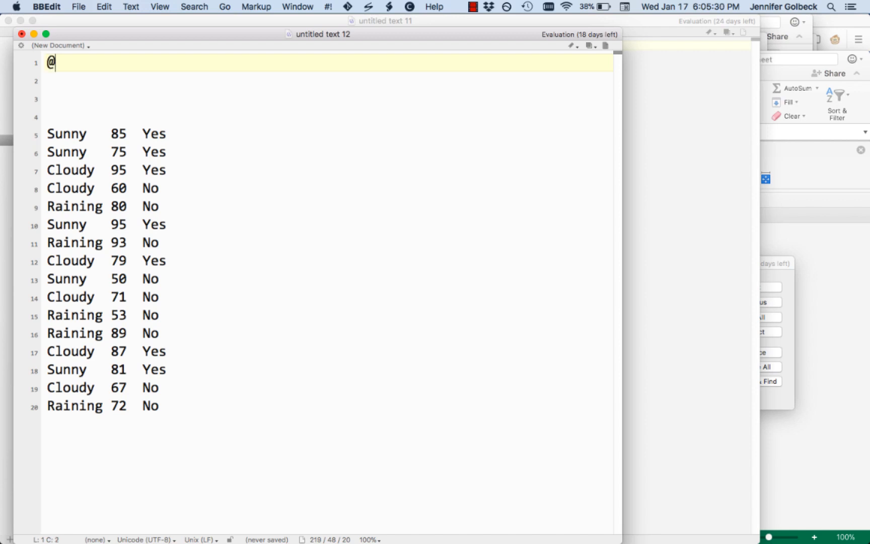
{"action": "type", "text": "relat"}
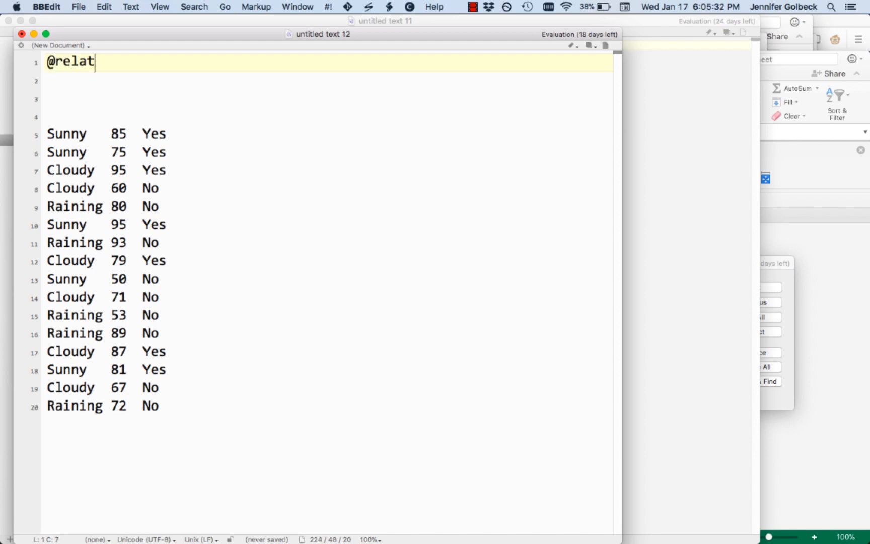
{"action": "type", "text": "ion"}
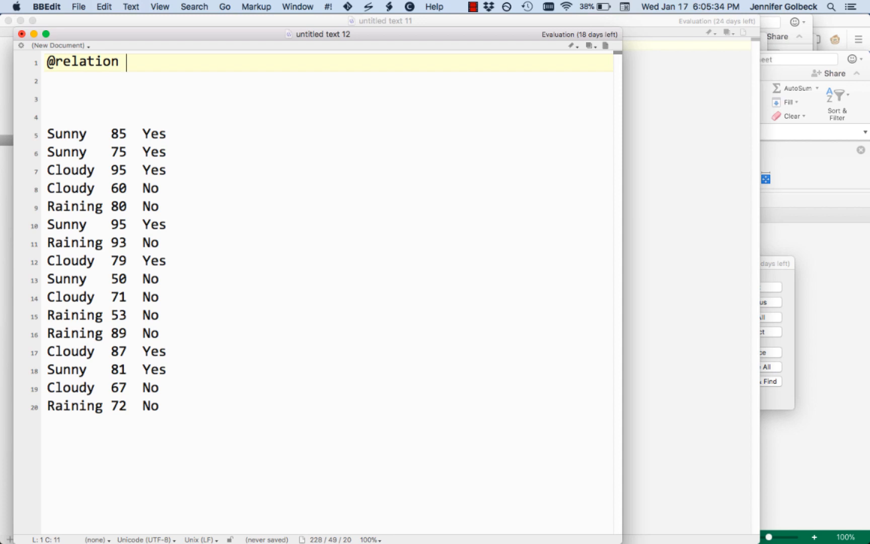
{"action": "type", "text": "beach"}
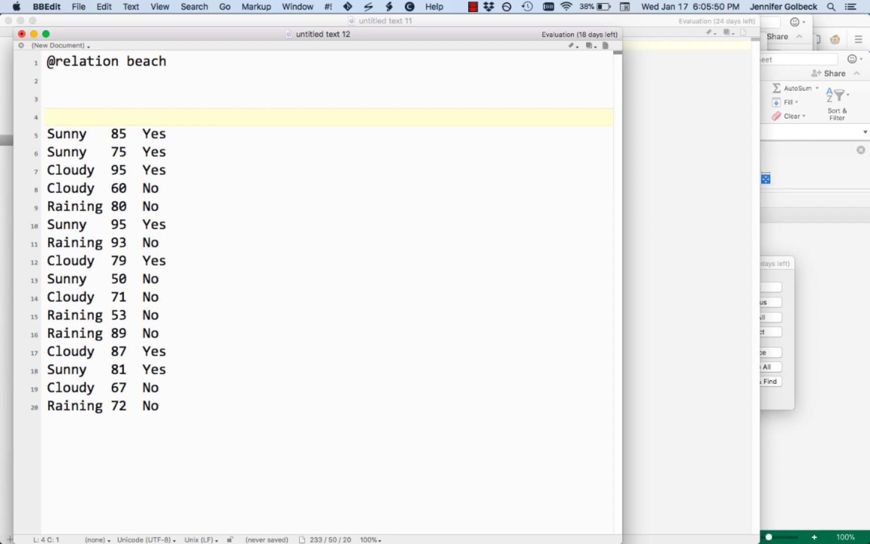
{"action": "type", "text": "@data"}
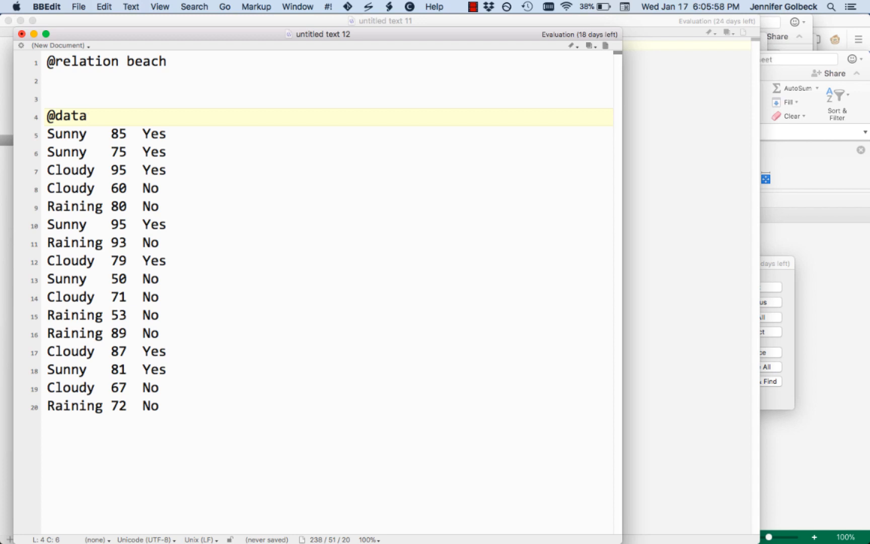
{"action": "key", "text": "Return"}
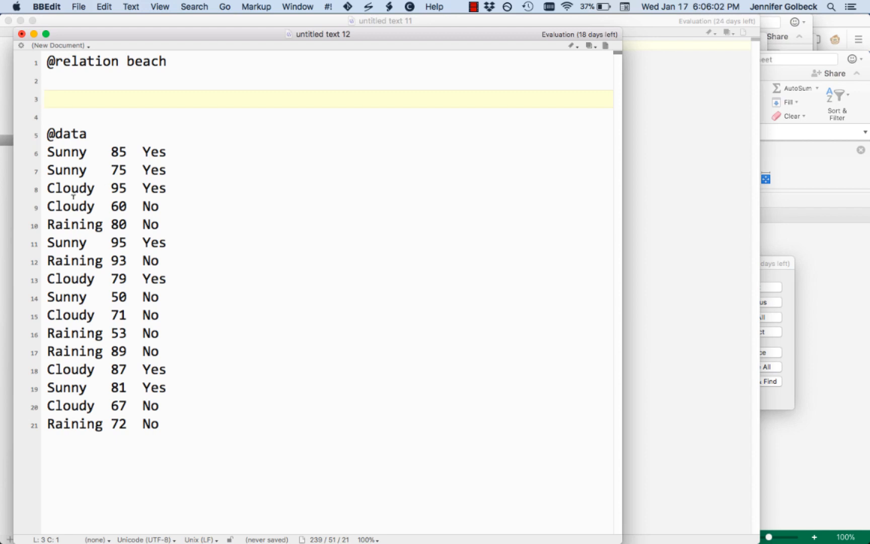
{"action": "mouse_move", "coordinate": [64, 146]}
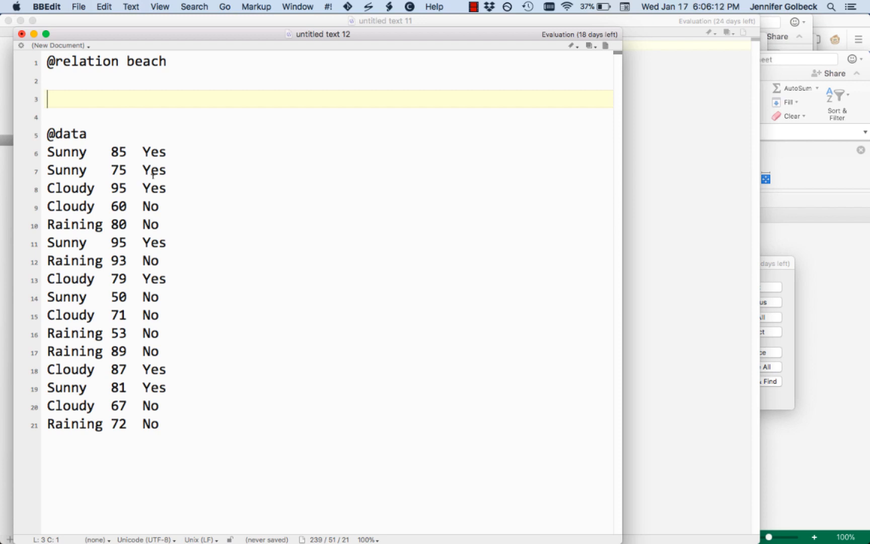
{"action": "type", "text": "@"}
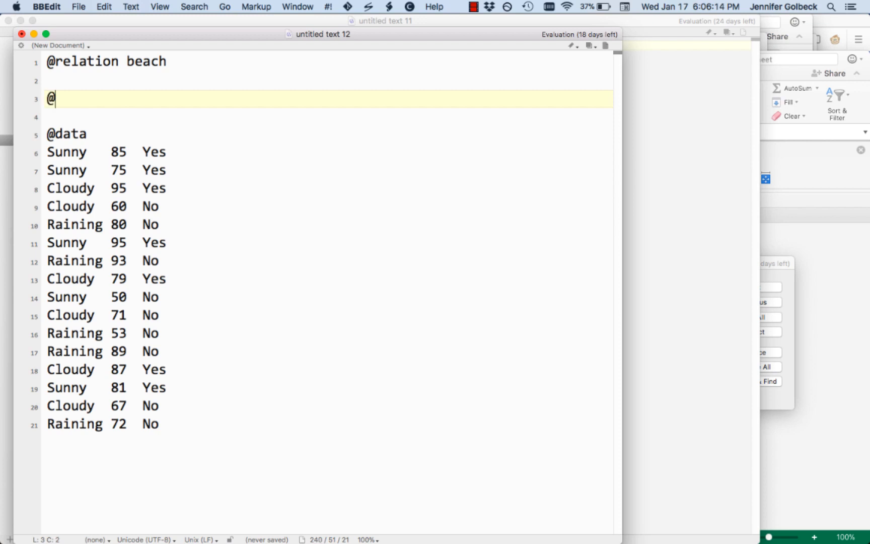
{"action": "type", "text": "attribu"}
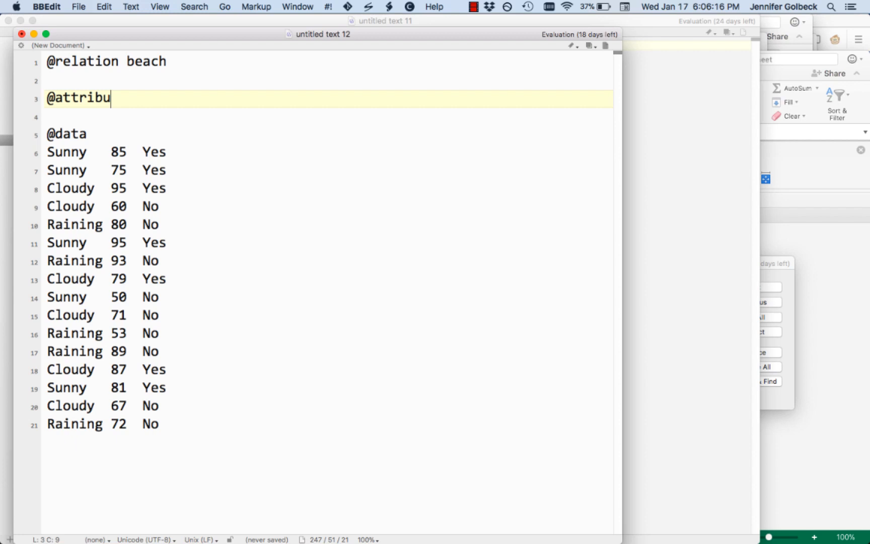
{"action": "type", "text": "te"}
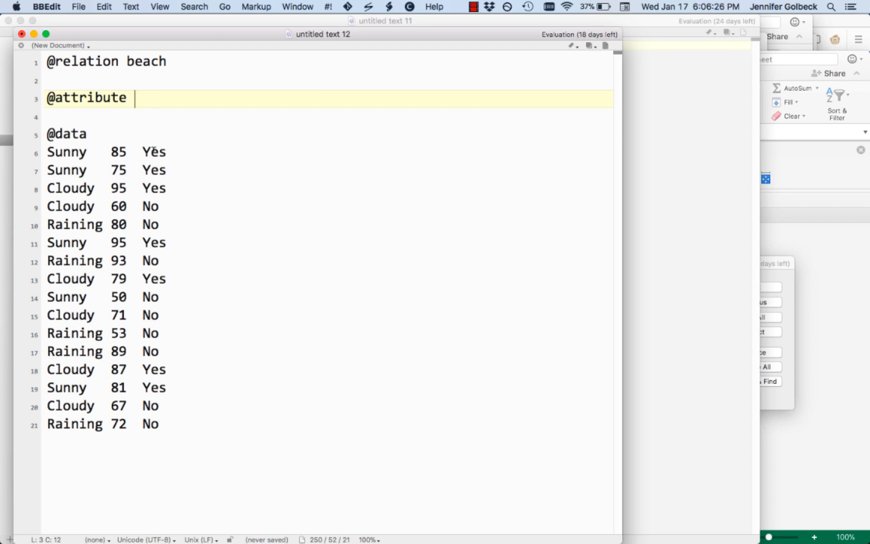
{"action": "type", "text": "c"}
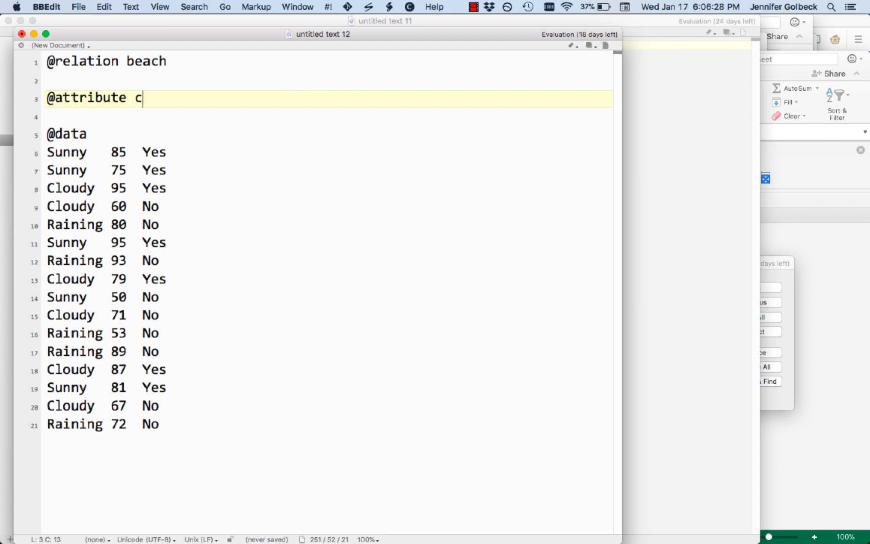
{"action": "type", "text": "ondition"}
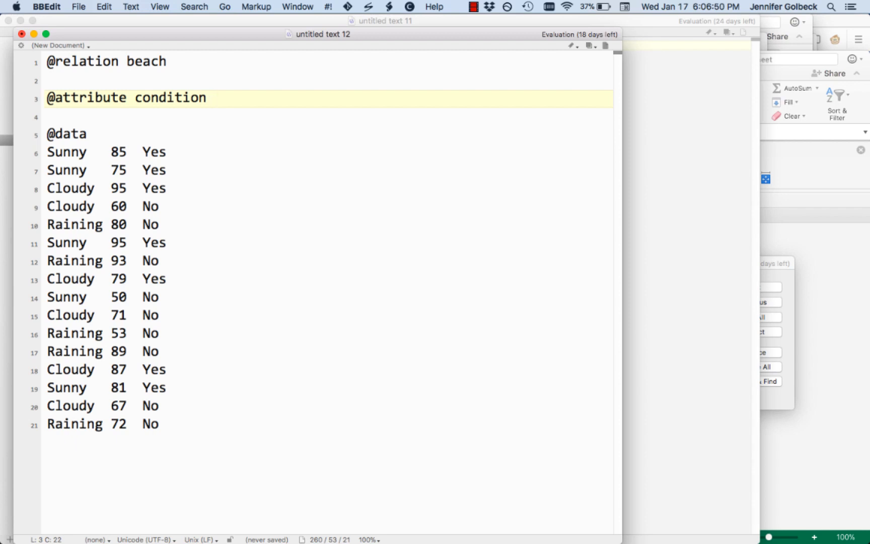
{"action": "type", "text": "{}"}
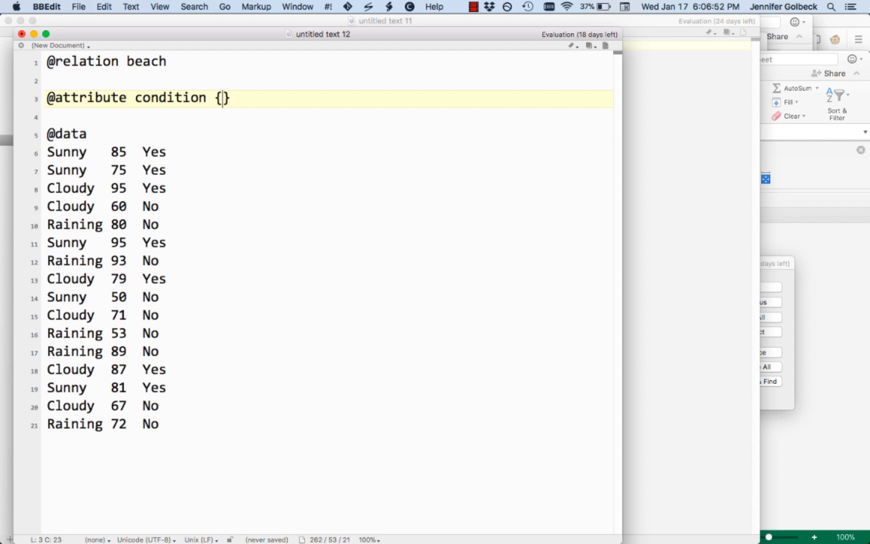
{"action": "type", "text": "S"}
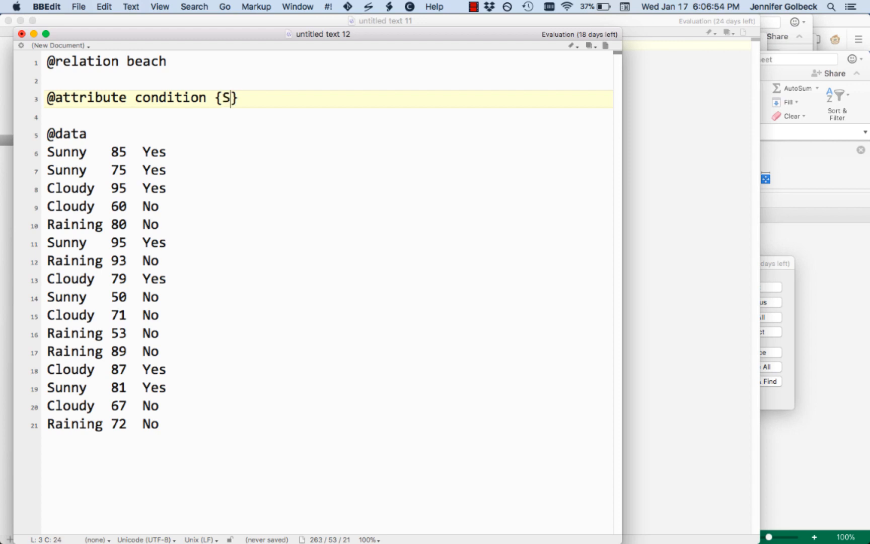
{"action": "type", "text": "unny,"}
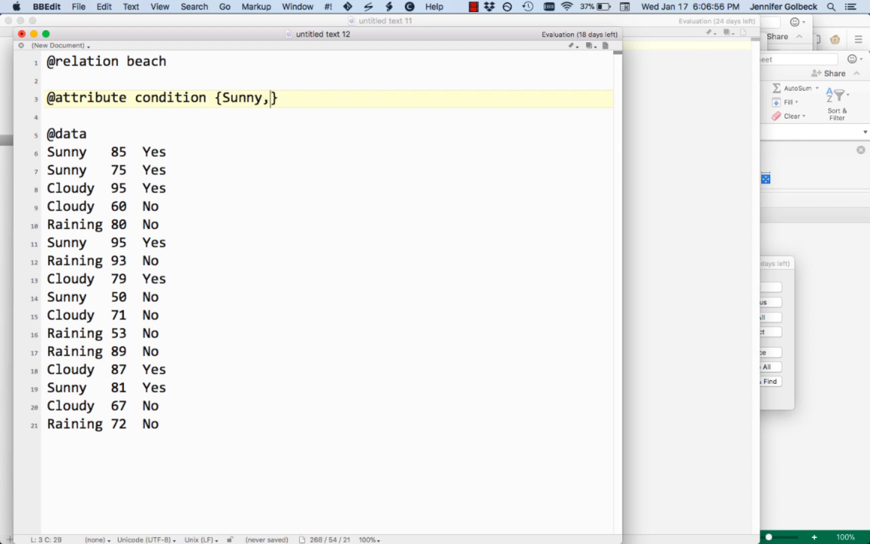
{"action": "type", "text": "Cloudy"}
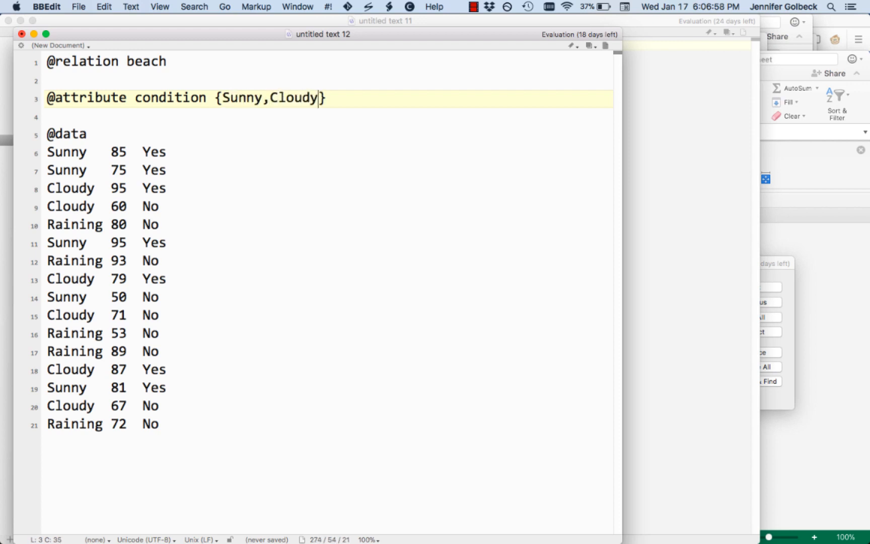
{"action": "type", "text": ",Raining"}
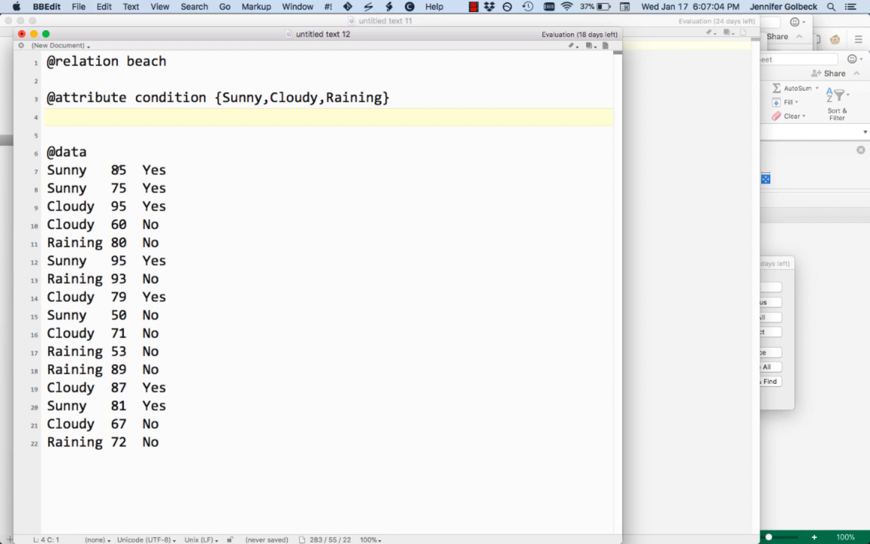
{"action": "type", "text": "@att"}
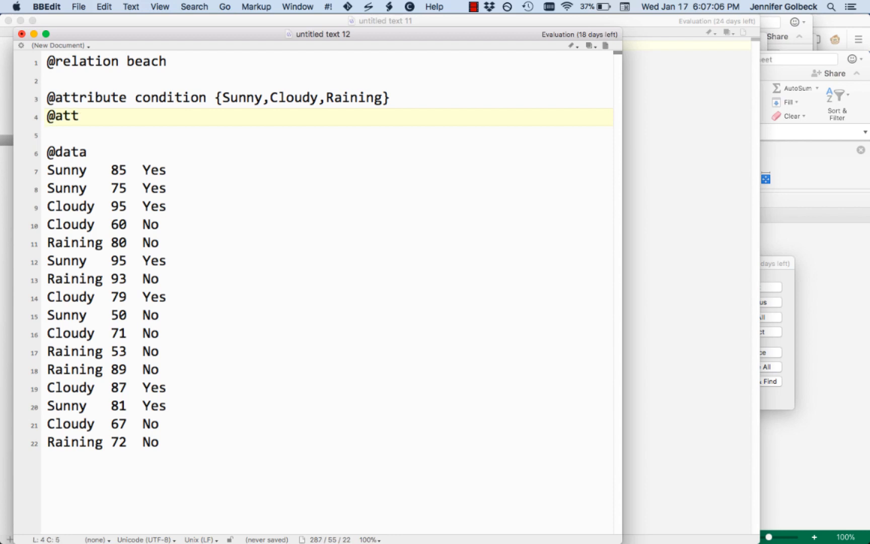
- Declare the temperature attribute as numeric
{"action": "type", "text": "ribute temper"}
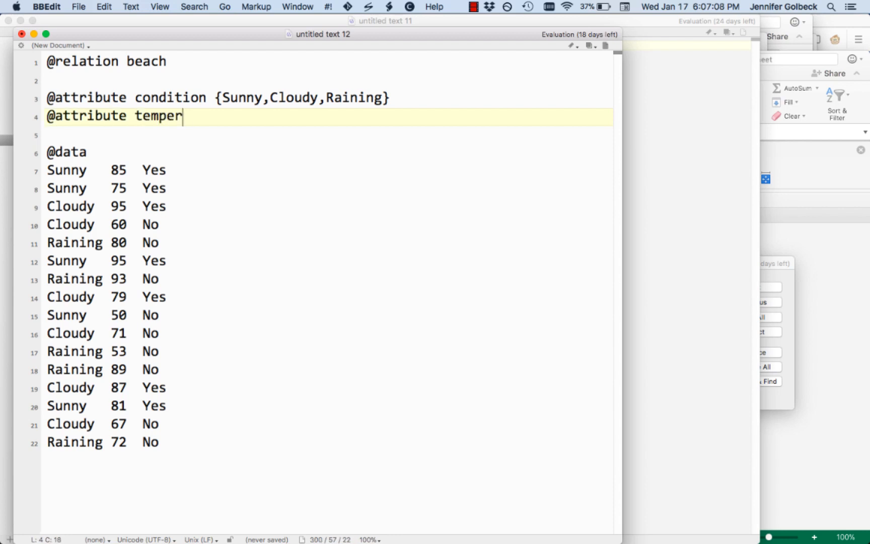
{"action": "type", "text": "ature"}
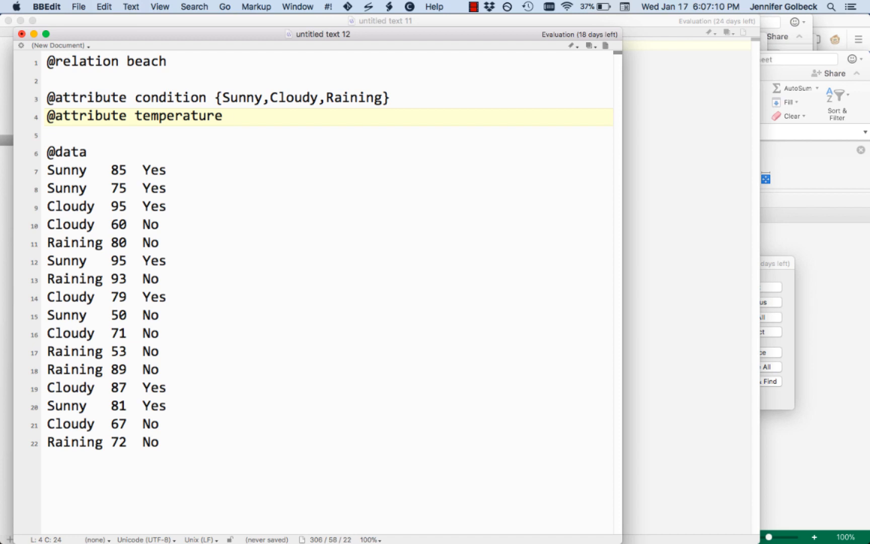
{"action": "type", "text": "numb"}
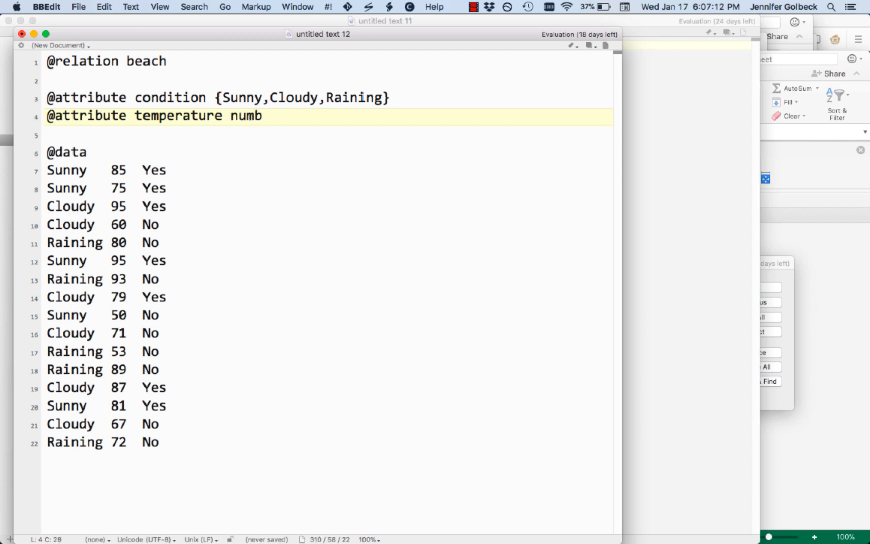
{"action": "type", "text": "eric"}
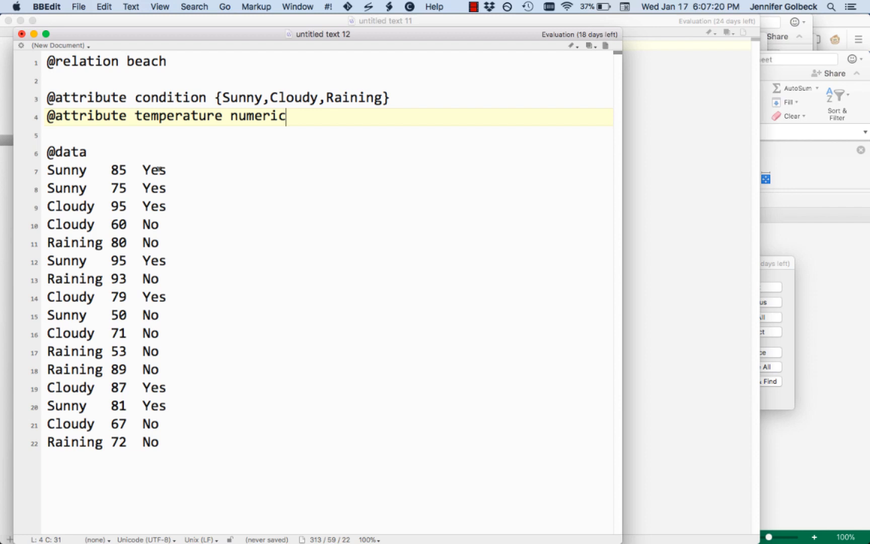
{"action": "type", "text": "@att"}
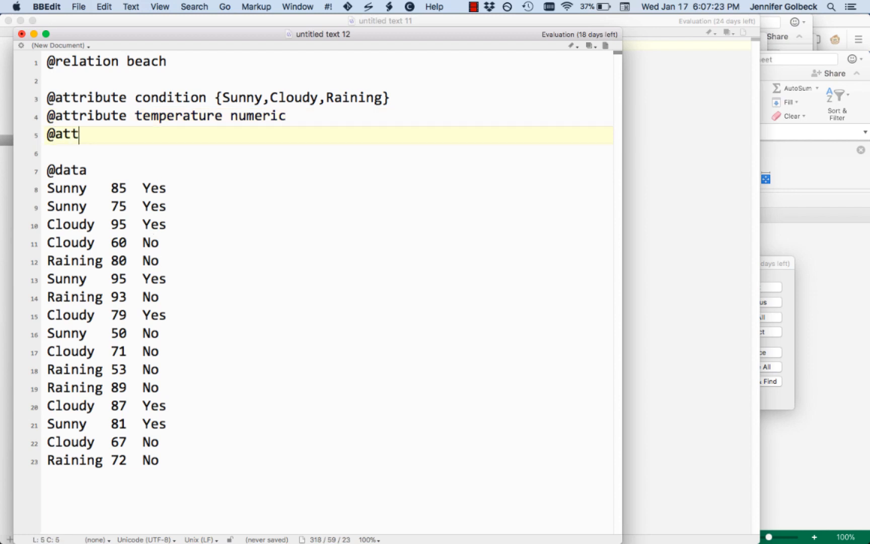
{"action": "type", "text": "ribute class"}
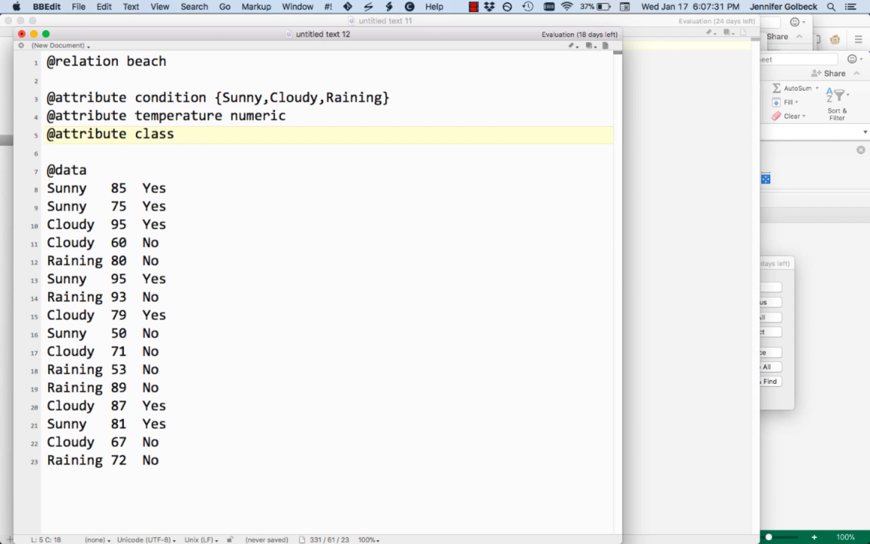
{"action": "type", "text": "{}"}
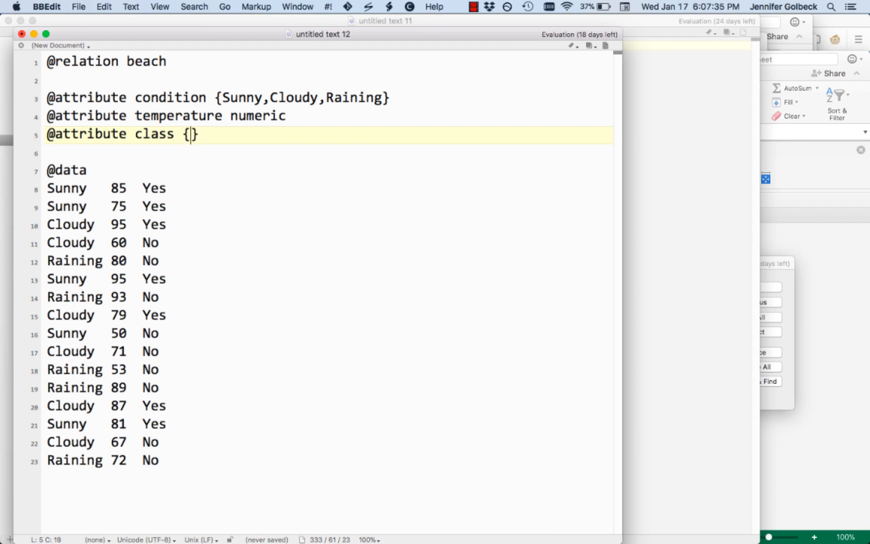
{"action": "type", "text": "Ye"}
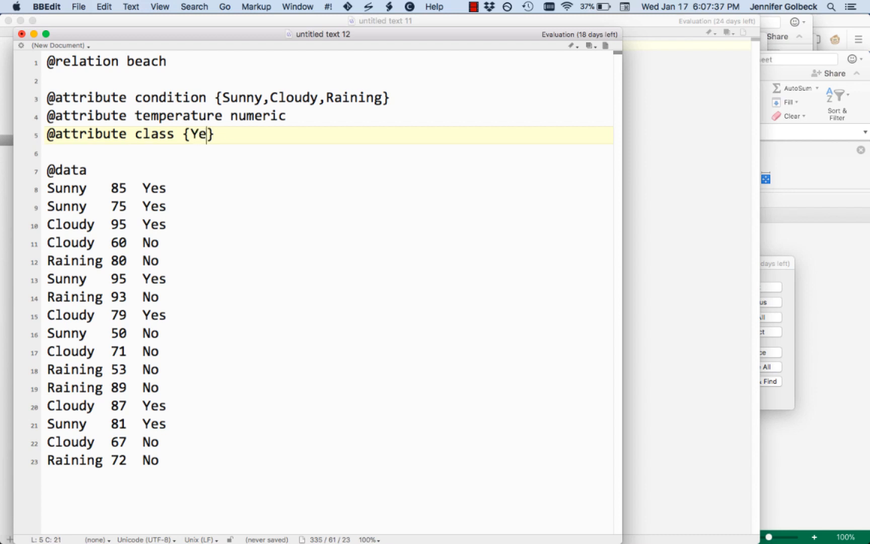
{"action": "type", "text": "s,No"}
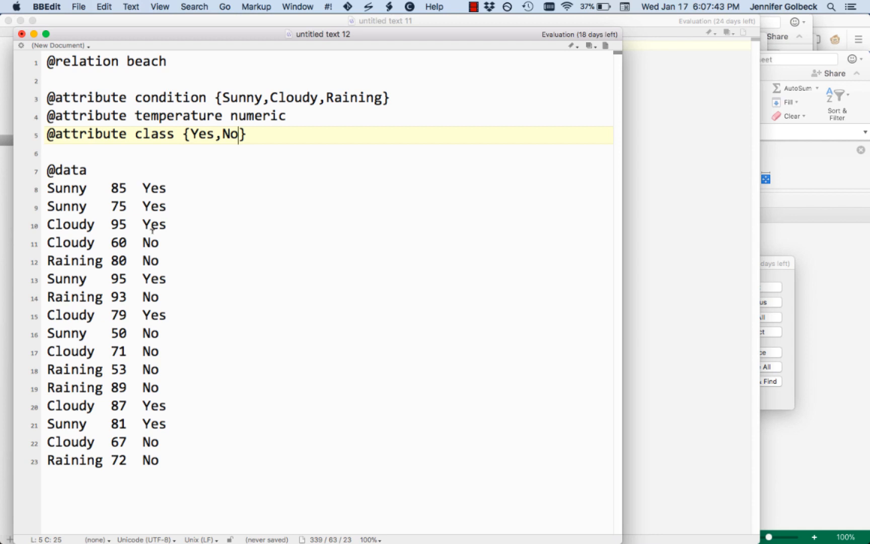
{"action": "mouse_move", "coordinate": [196, 53]}
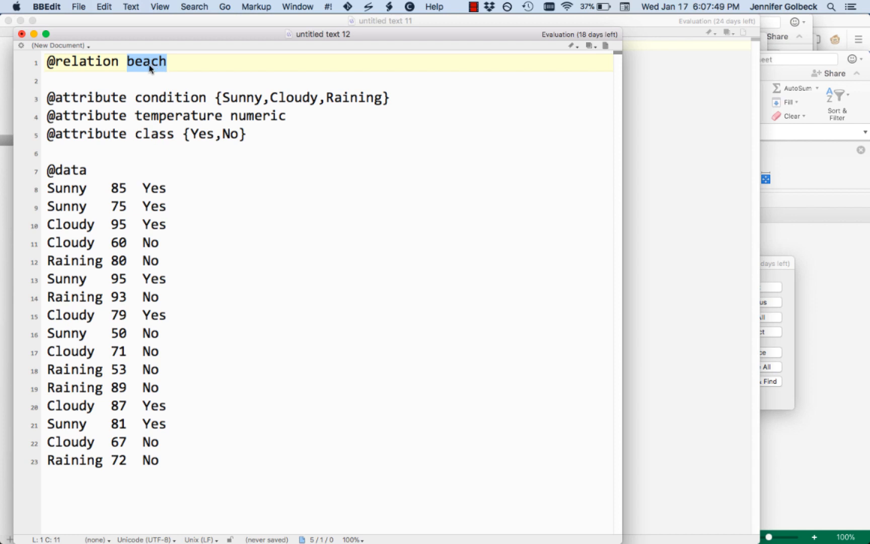
{"action": "mouse_move", "coordinate": [180, 63]}
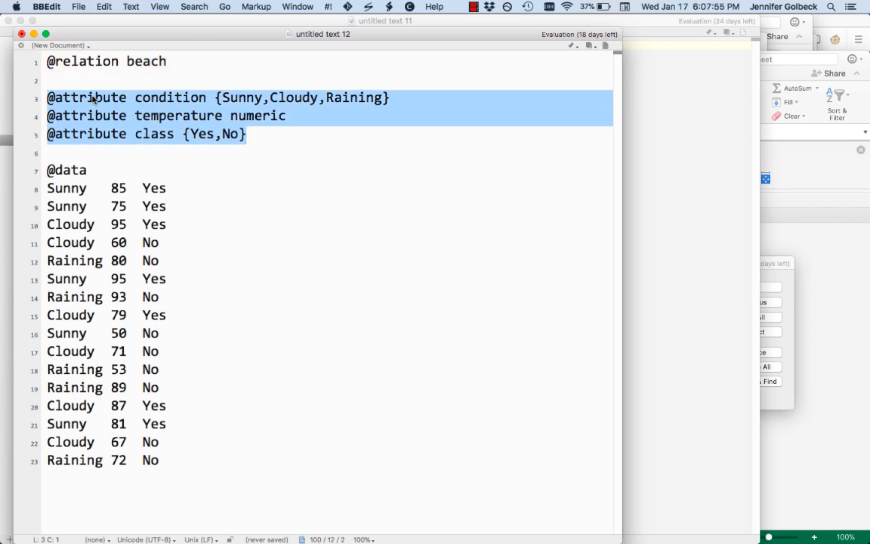
{"action": "mouse_move", "coordinate": [106, 136]}
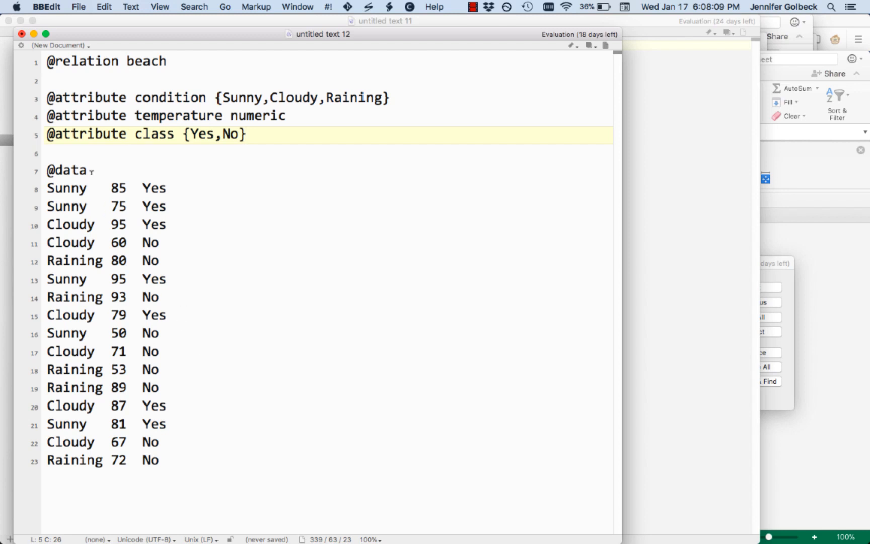
- Review the ARFF header and data, then bring up the Save As sheet with Cmd+S
{"action": "double_click", "coordinate": [64, 170]}
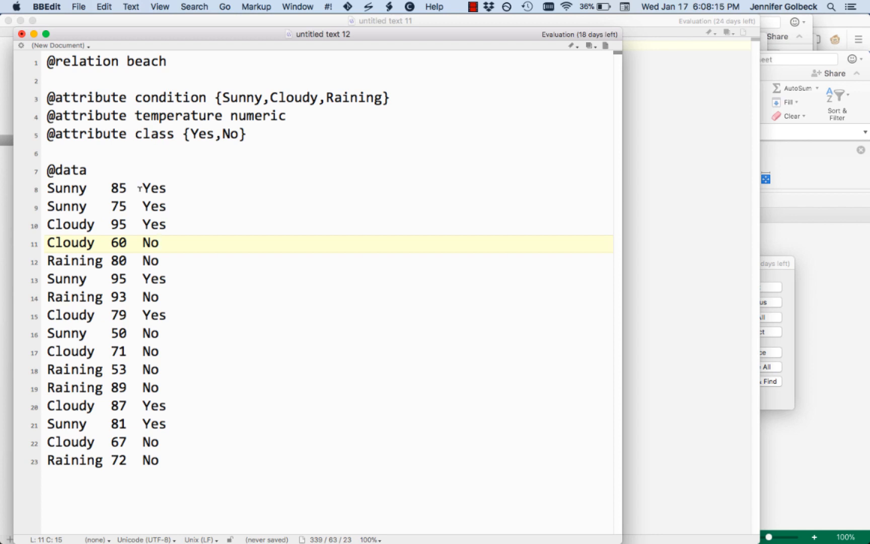
{"action": "left_click", "coordinate": [158, 242]}
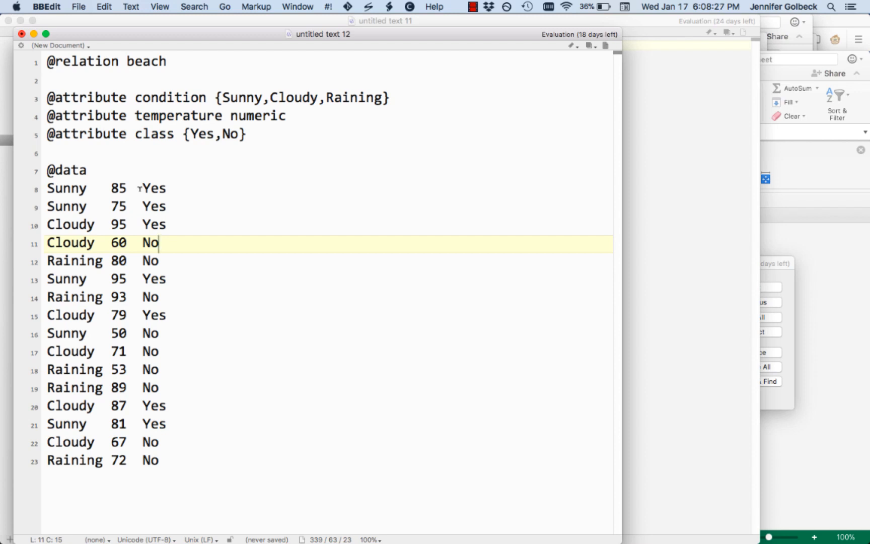
{"action": "key", "text": "cmd+s"}
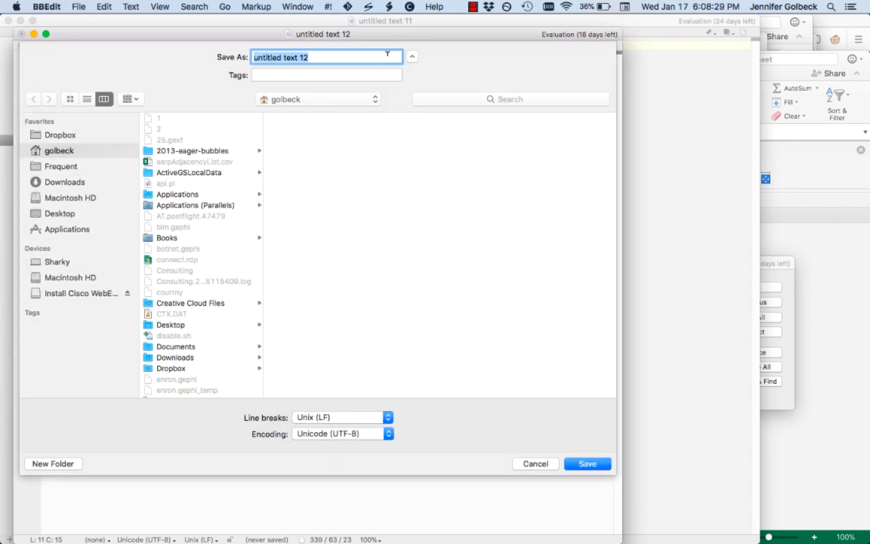
- Save the file as beach.arff in Desktop/wekaVideos
{"action": "left_click", "coordinate": [59, 214]}
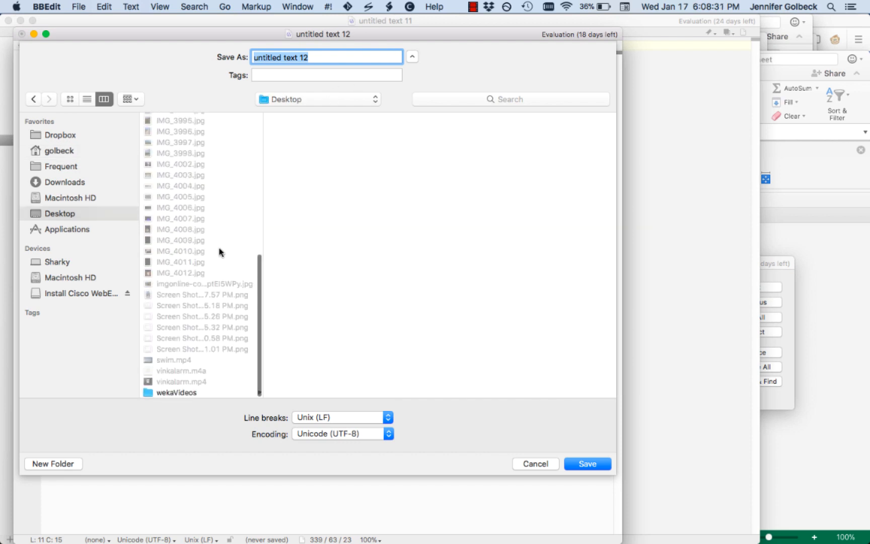
{"action": "left_click", "coordinate": [174, 393]}
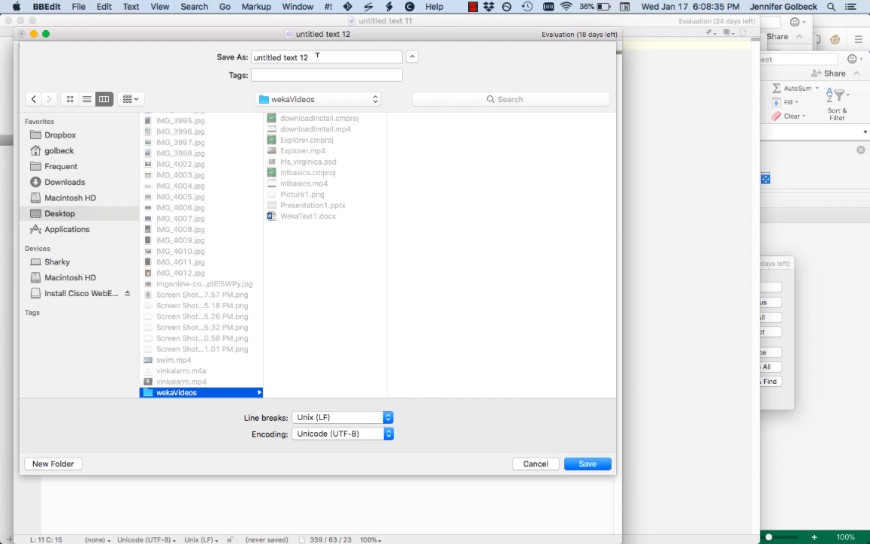
{"action": "left_click", "coordinate": [326, 57]}
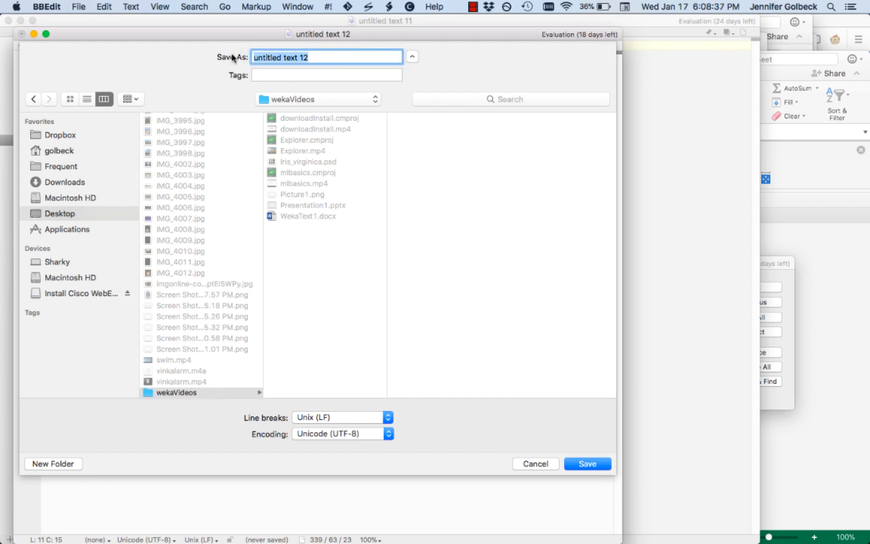
{"action": "type", "text": "beach."}
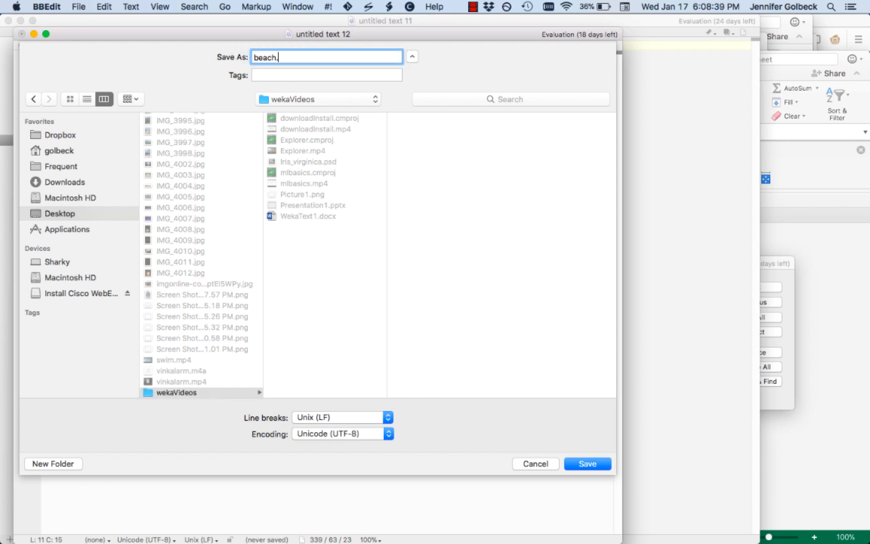
{"action": "type", "text": "arff"}
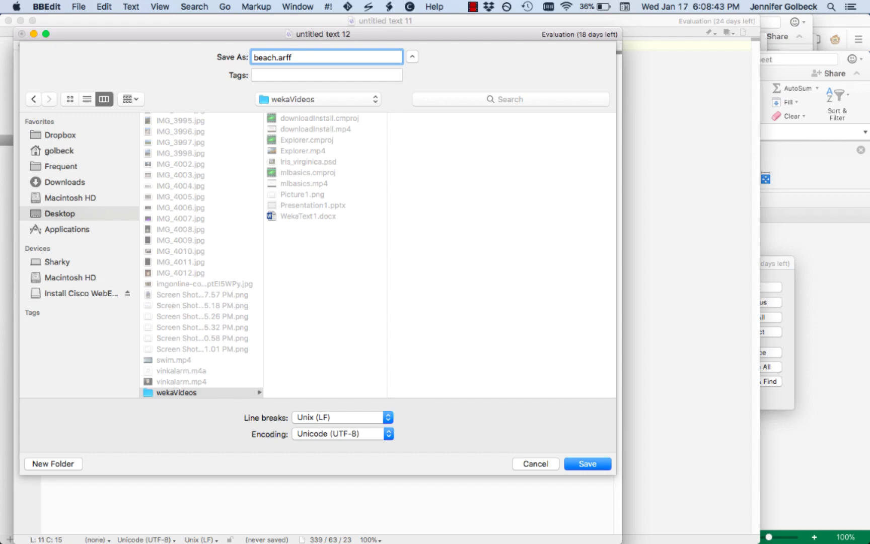
{"action": "mouse_move", "coordinate": [601, 443]}
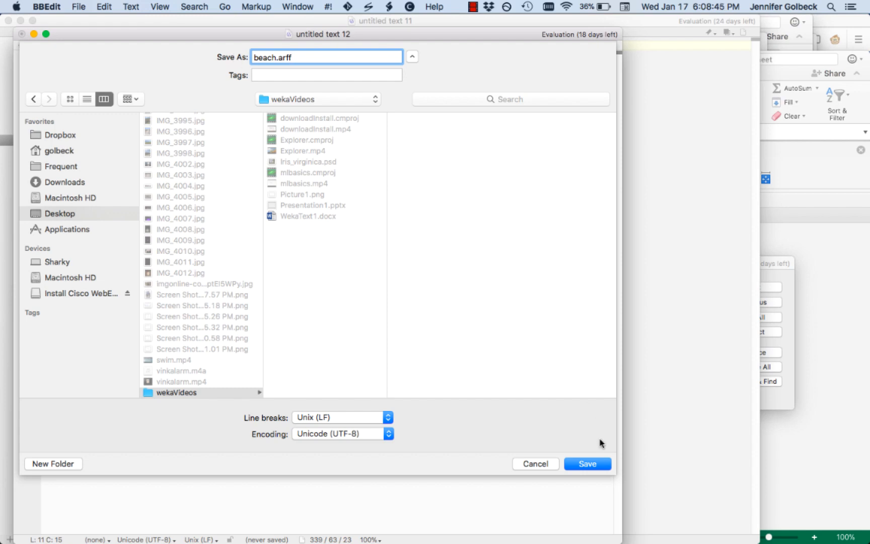
{"action": "left_click", "coordinate": [588, 464]}
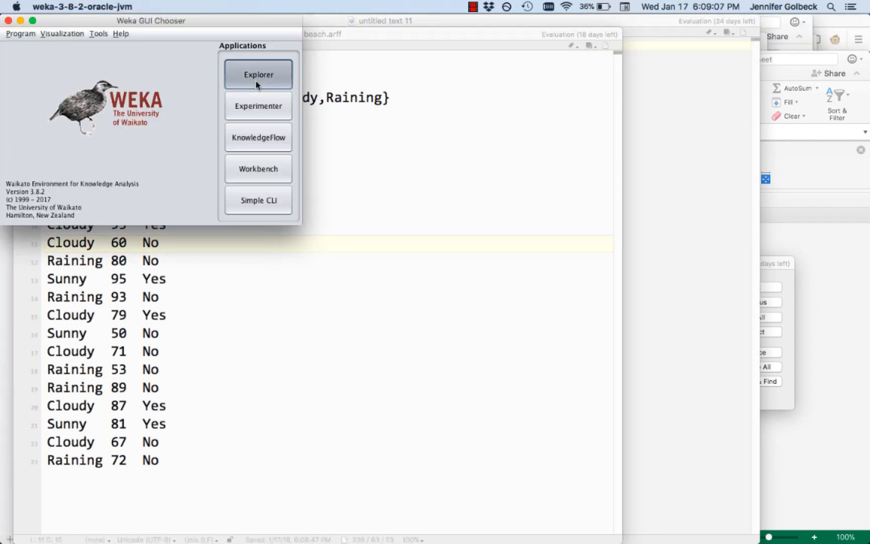
- Open Weka Explorer and load beach.arff from Desktop/wekaVideos
{"action": "left_click", "coordinate": [257, 74]}
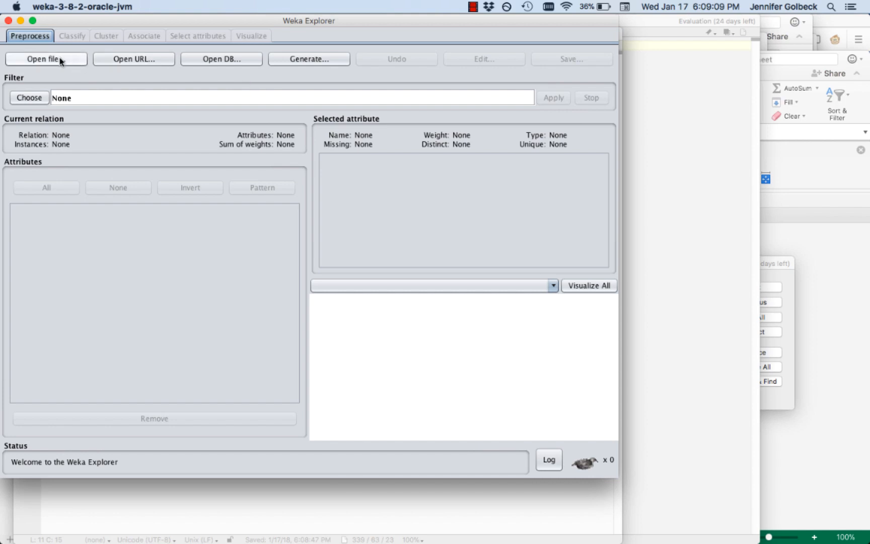
{"action": "left_click", "coordinate": [45, 59]}
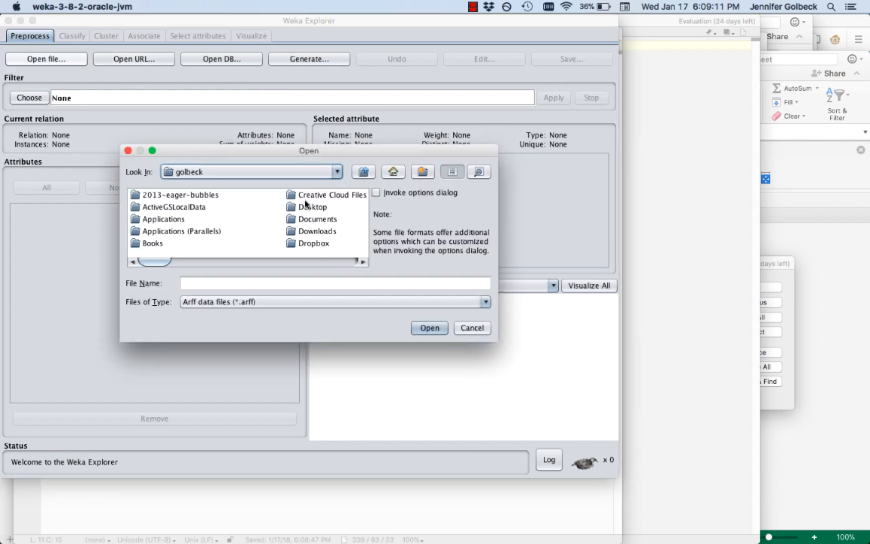
{"action": "double_click", "coordinate": [314, 207]}
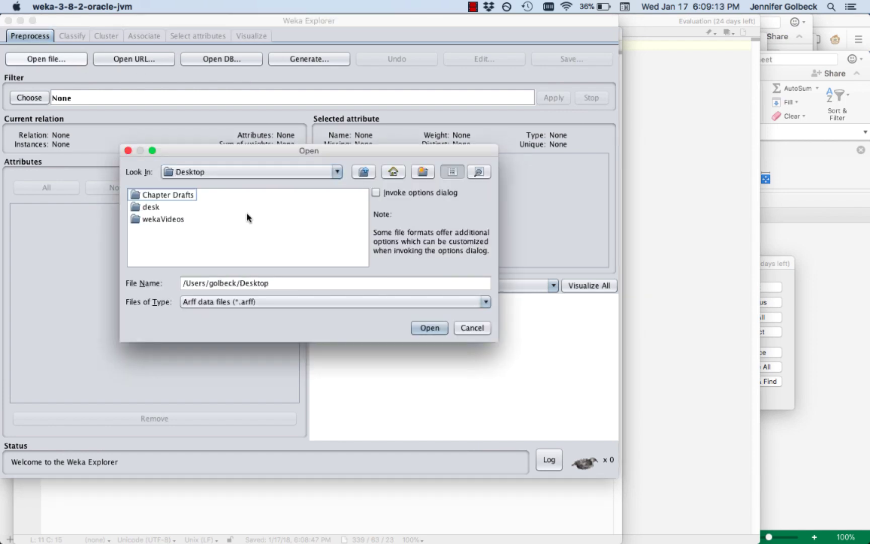
{"action": "double_click", "coordinate": [162, 219]}
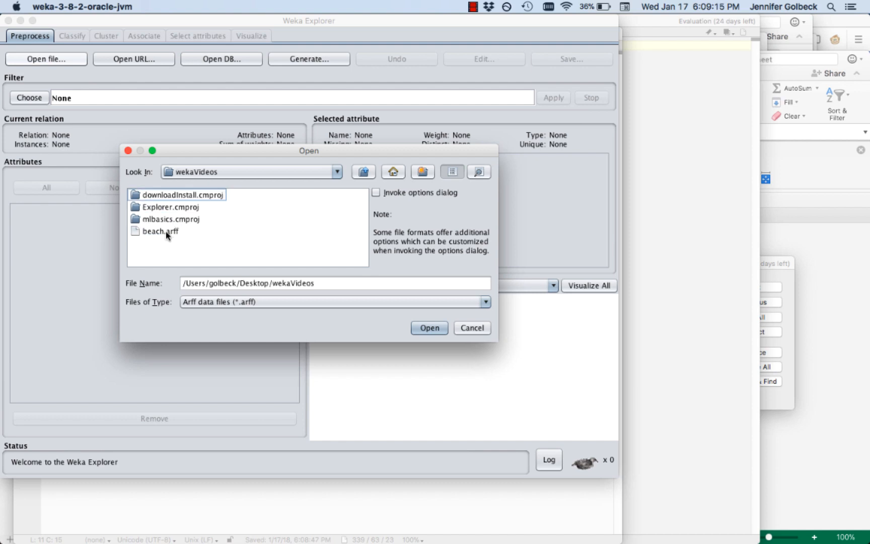
{"action": "left_click", "coordinate": [429, 328]}
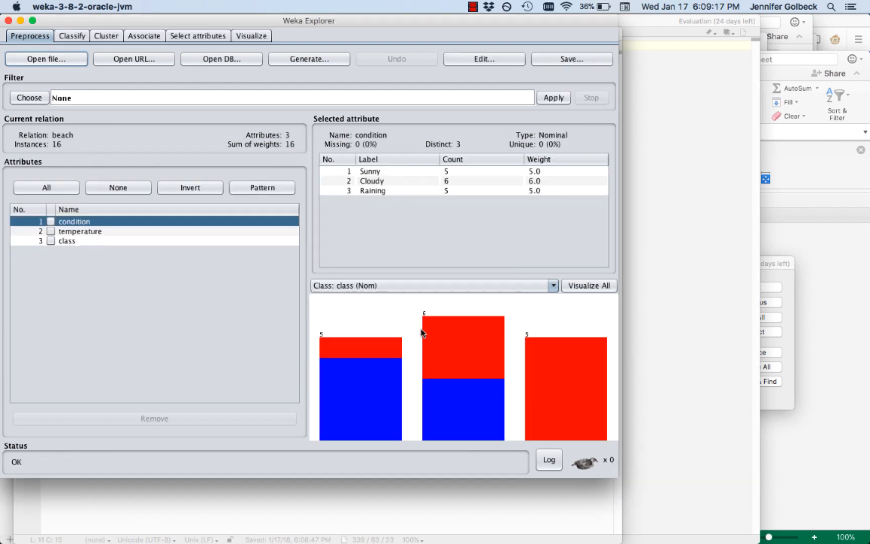
{"action": "mouse_move", "coordinate": [504, 396]}
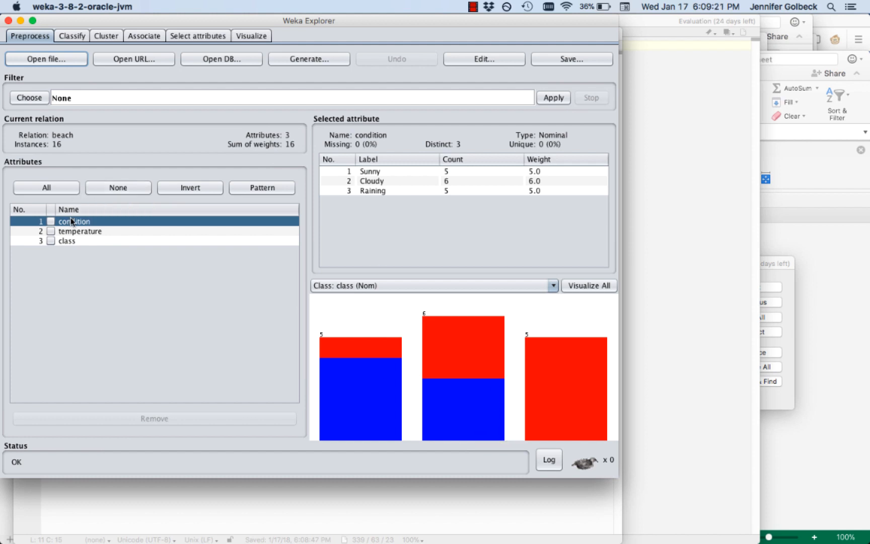
{"action": "mouse_move", "coordinate": [610, 425]}
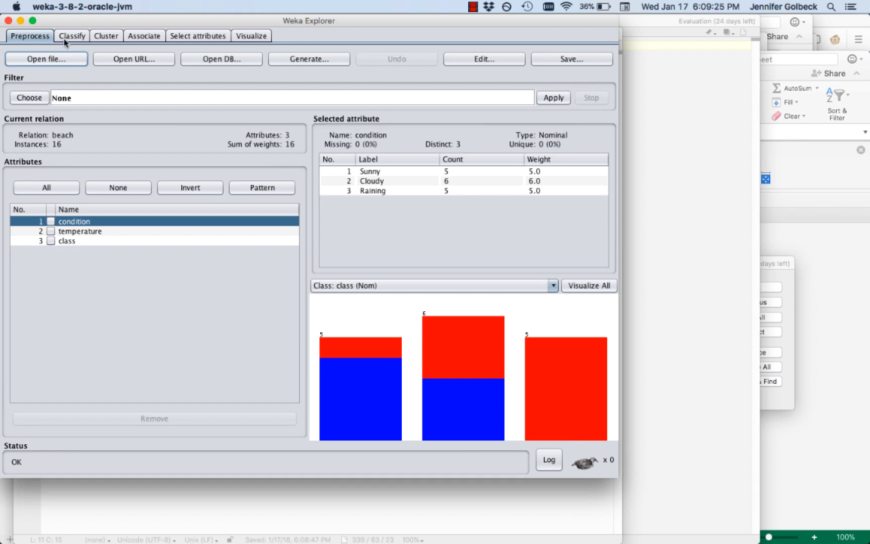
- Run NaiveBayes with 10-fold cross-validation on the beach data
{"action": "left_click", "coordinate": [72, 36]}
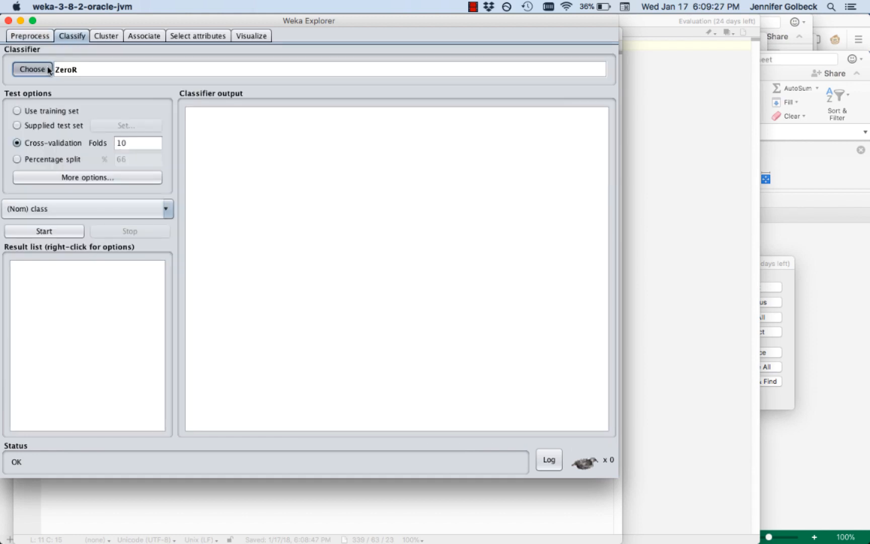
{"action": "left_click", "coordinate": [33, 70]}
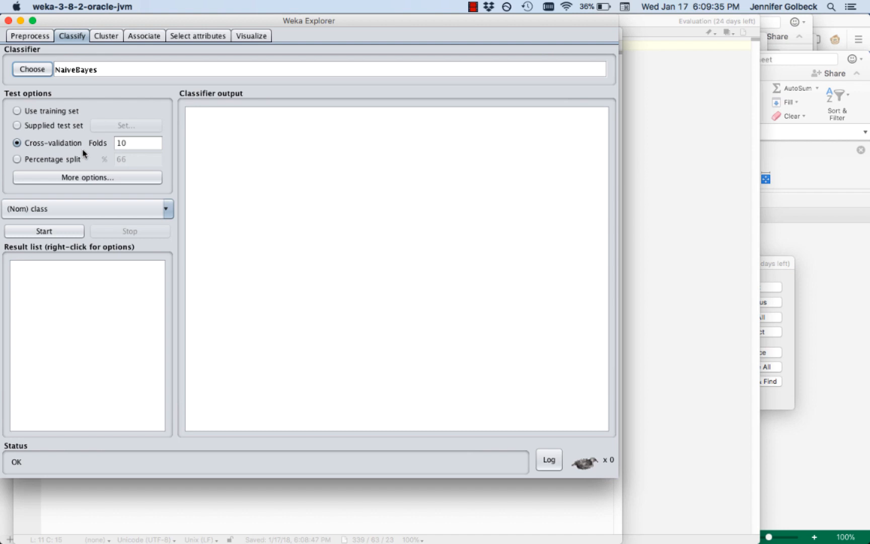
{"action": "left_click", "coordinate": [44, 231]}
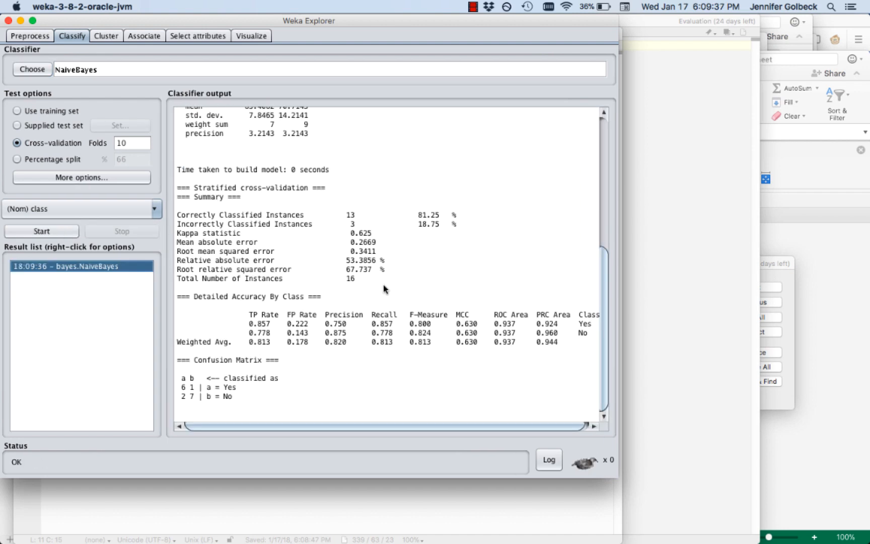
{"action": "mouse_move", "coordinate": [320, 225]}
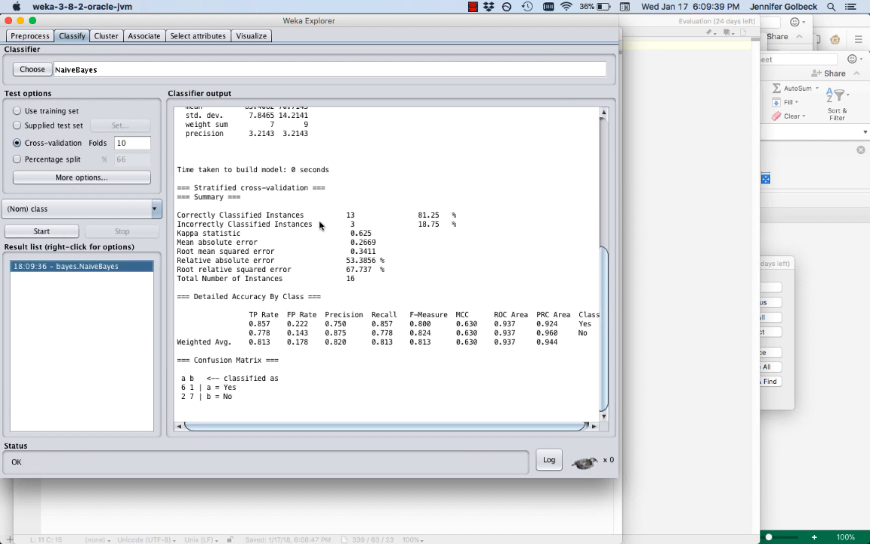
{"action": "mouse_move", "coordinate": [428, 221]}
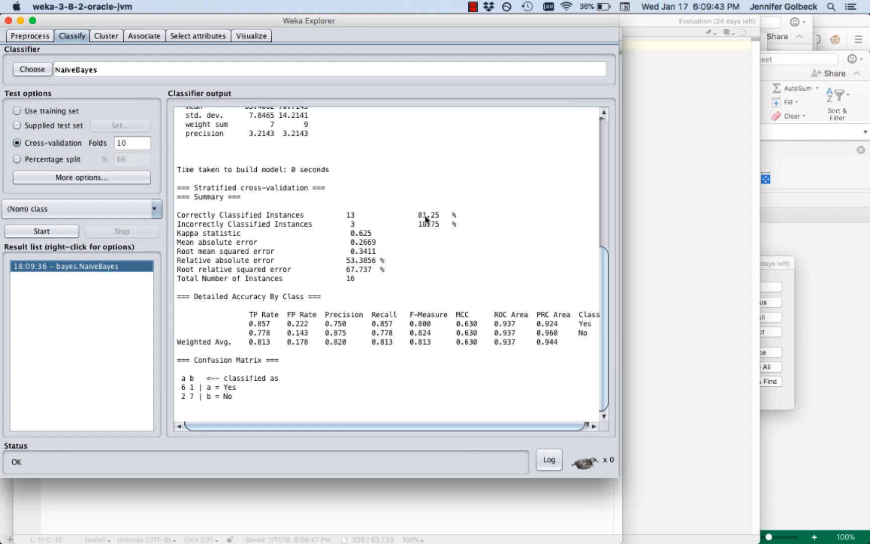
{"action": "mouse_move", "coordinate": [444, 221]}
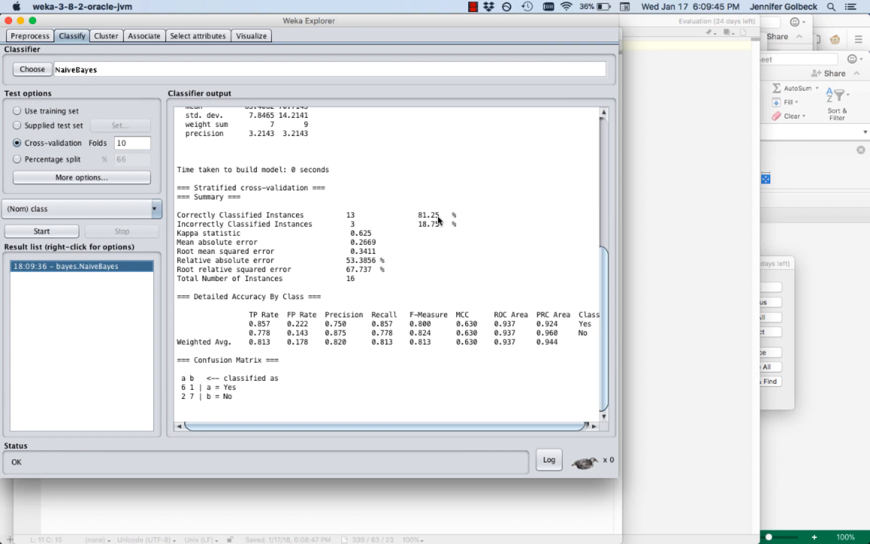
{"action": "mouse_move", "coordinate": [524, 328]}
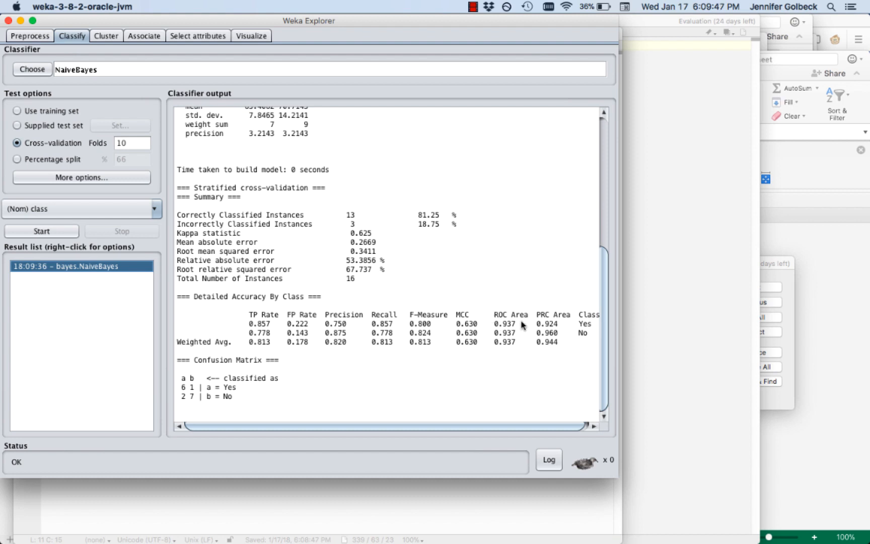
{"action": "mouse_move", "coordinate": [512, 352]}
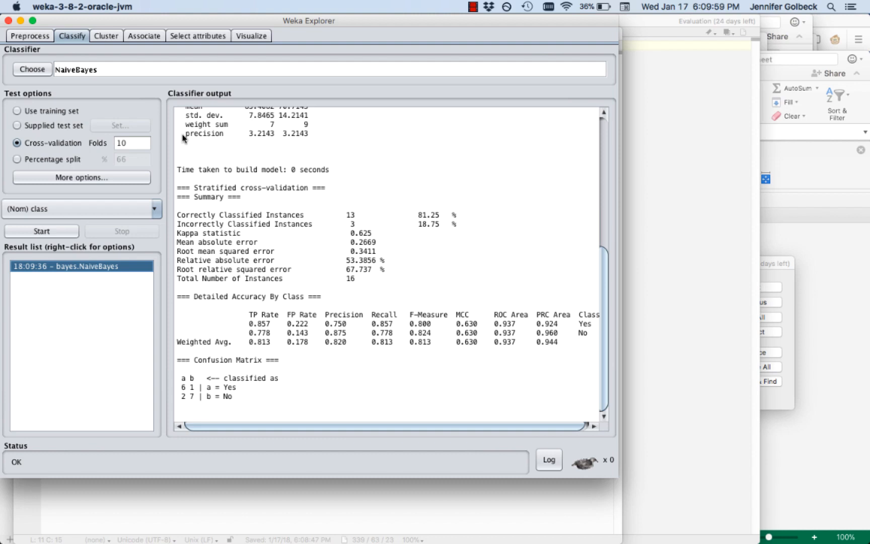
{"action": "mouse_move", "coordinate": [136, 499]}
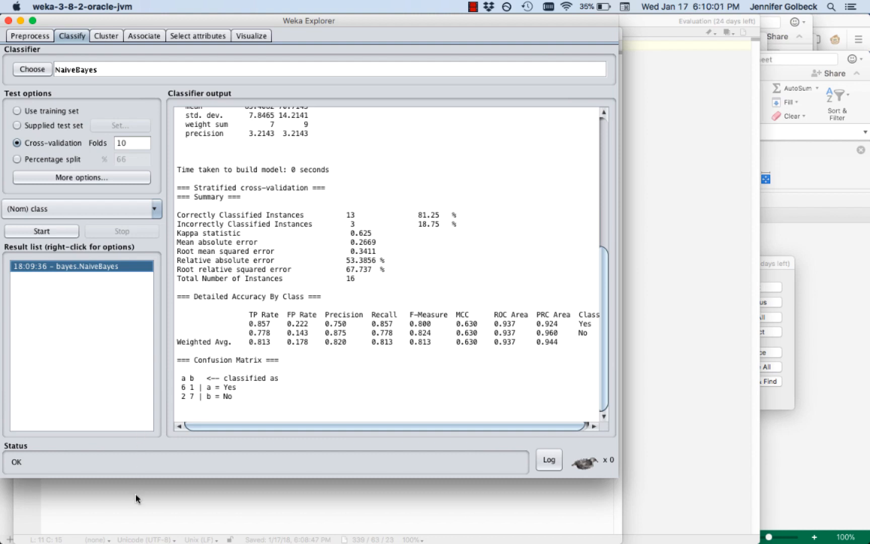